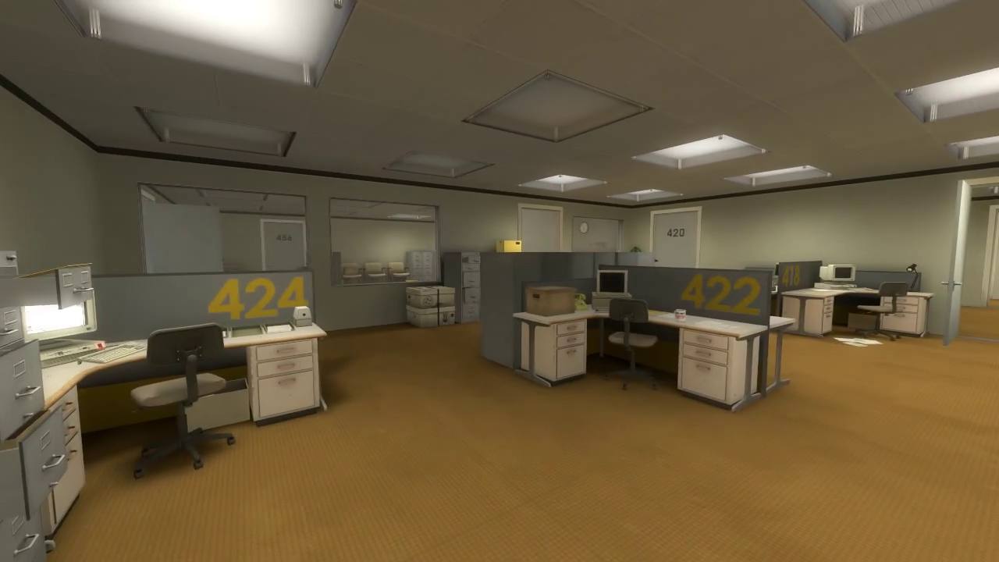
{"action": "mouse_move", "coordinate": [500, 281]}
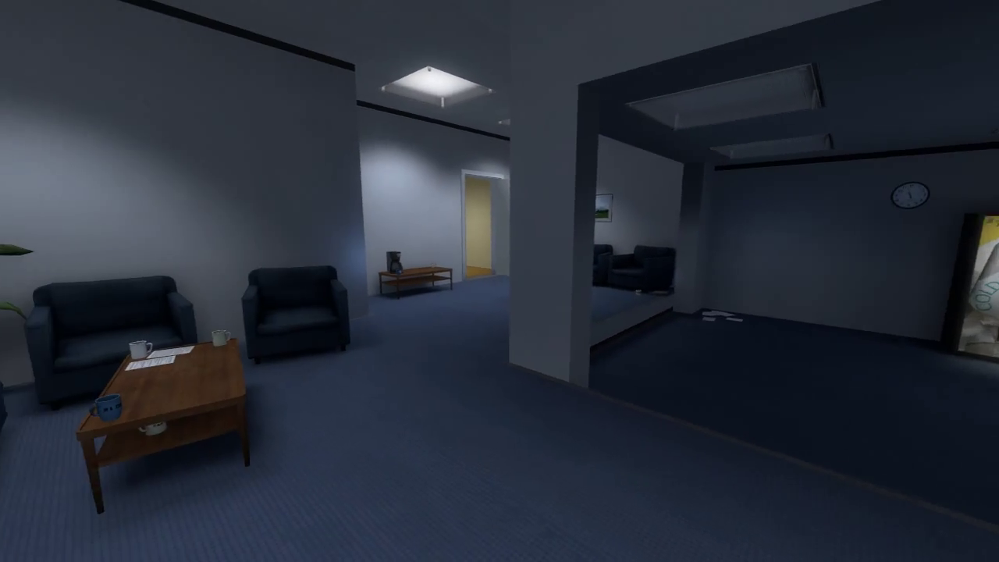
{"action": "mouse_move", "coordinate": [703, 297]}
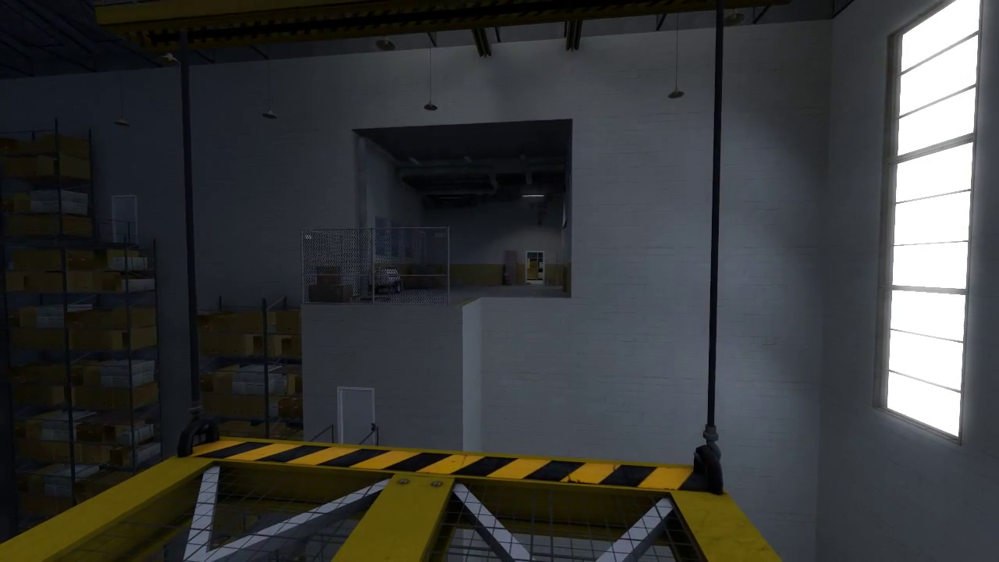
{"action": "mouse_move", "coordinate": [500, 281]}
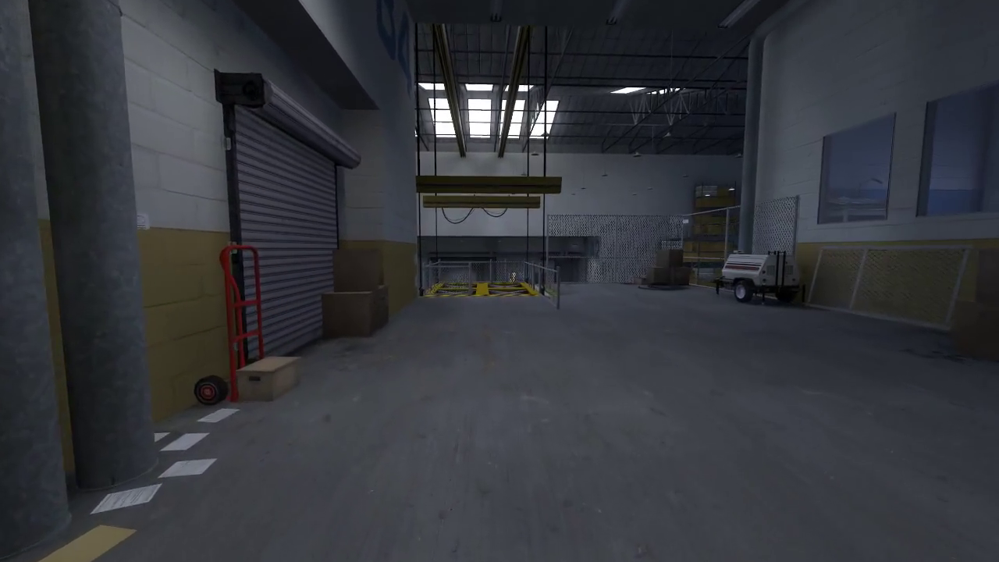
{"action": "mouse_move", "coordinate": [499, 281]}
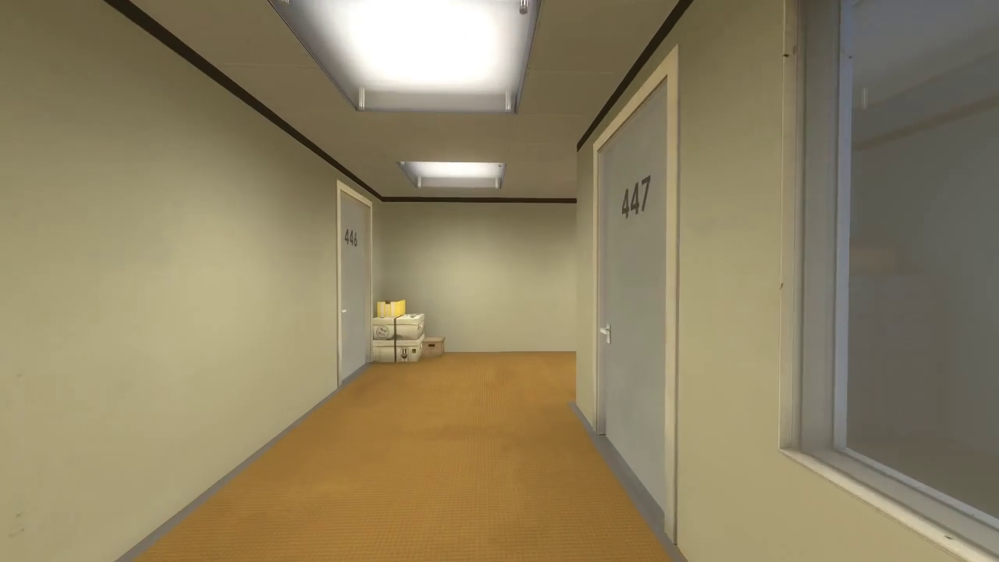
{"action": "mouse_move", "coordinate": [499, 281]}
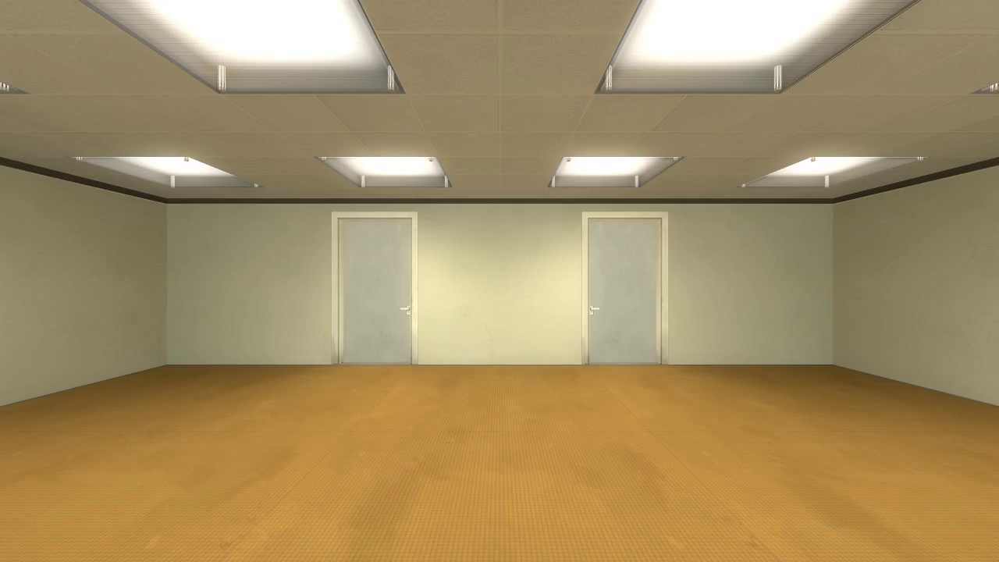
{"action": "scroll", "scroll_direction": "left", "scroll_amount": 3}
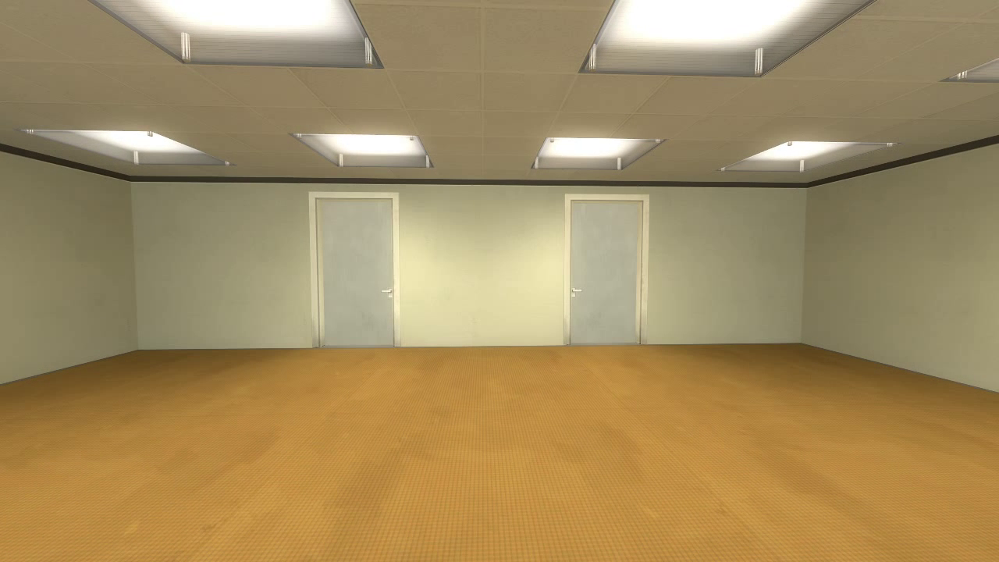
{"action": "left_click", "coordinate": [359, 281]}
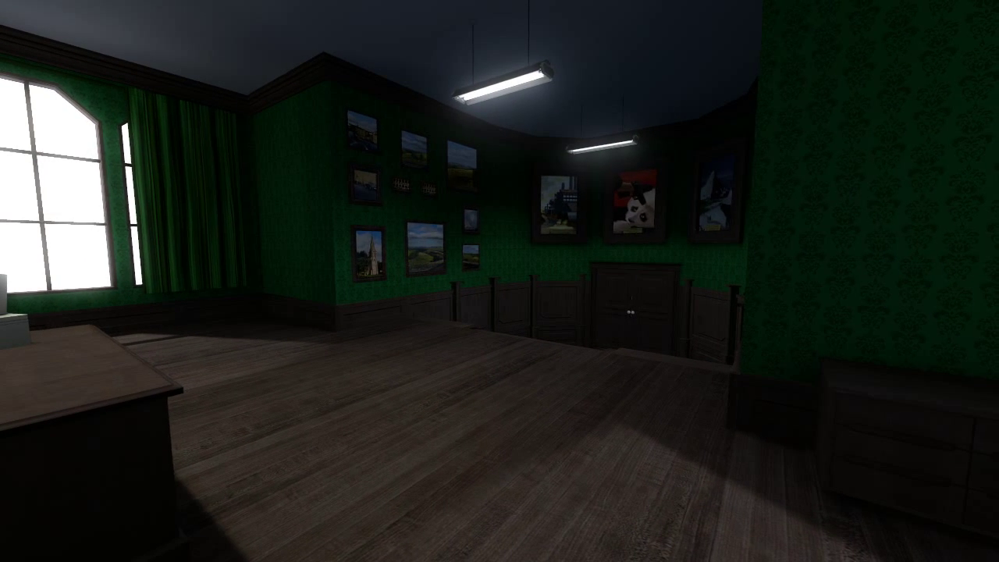
{"action": "mouse_move", "coordinate": [499, 281]}
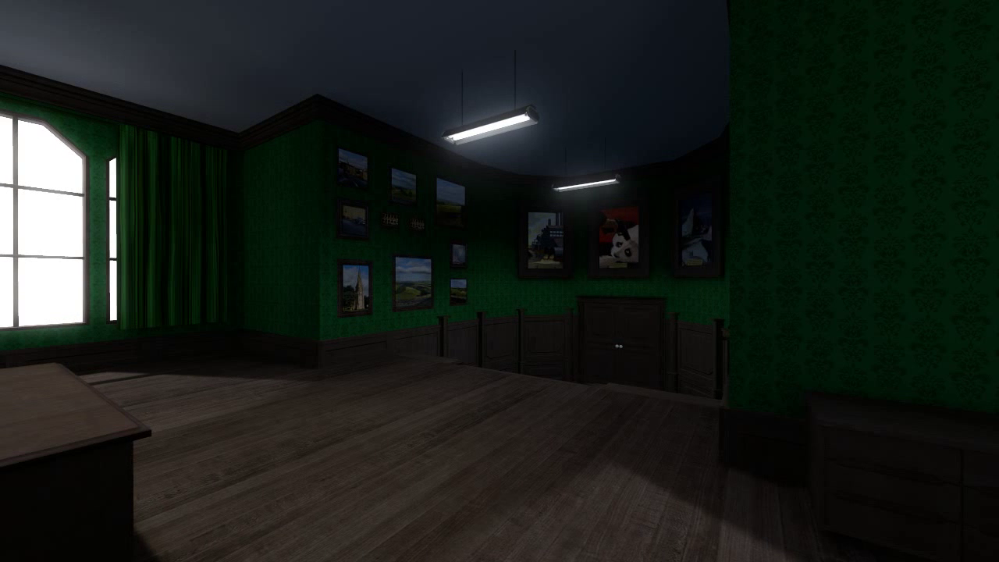